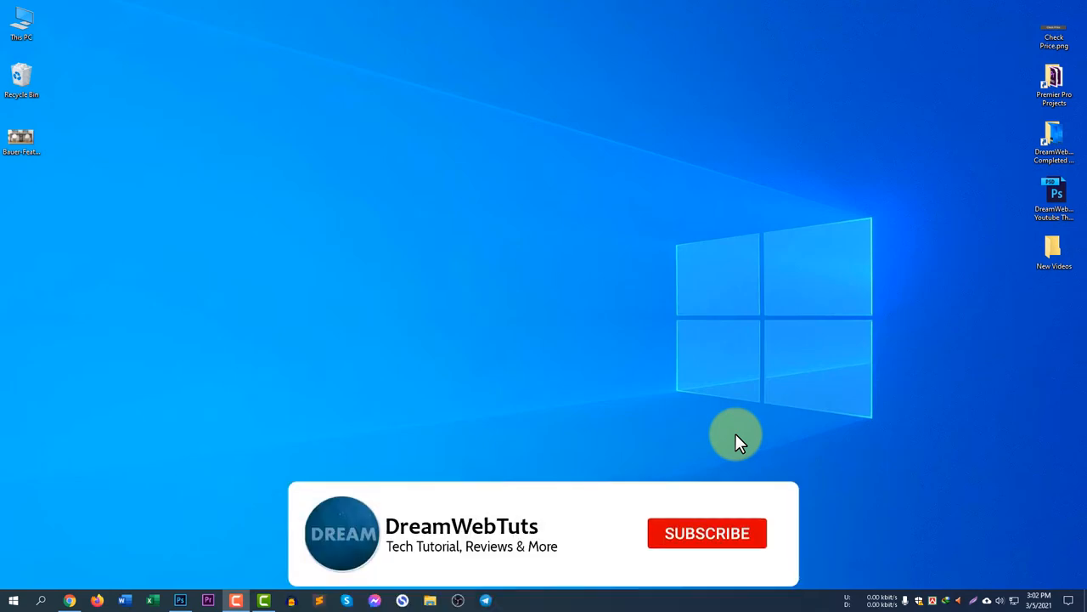
- Launch Google Chrome from the taskbar
{"action": "left_click", "coordinate": [707, 533]}
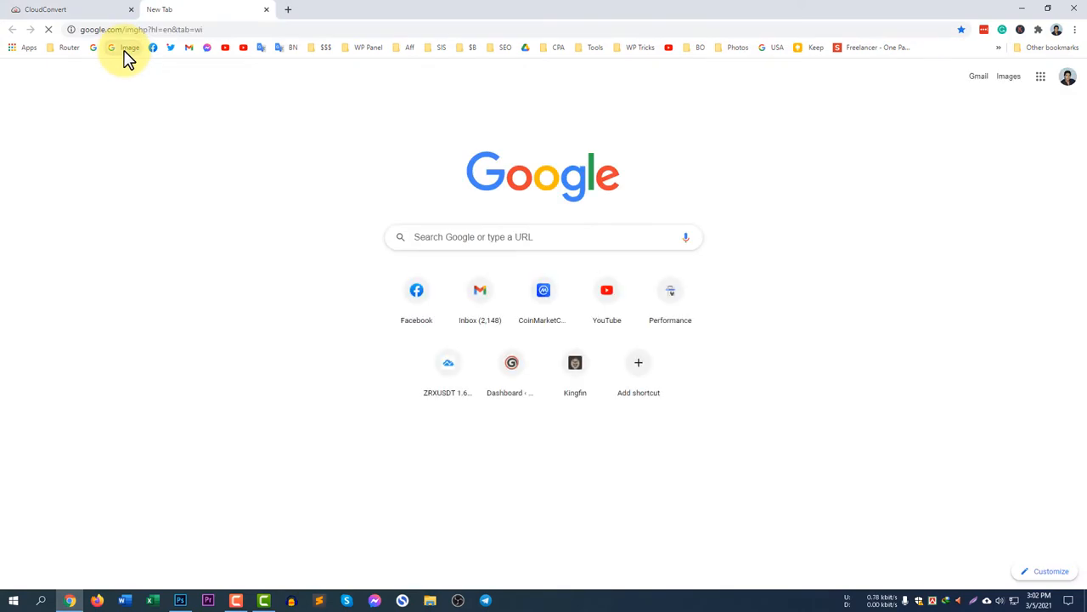
- Search Google Images for 'home desk' and enlarge a two-chair desk photo to save it
{"action": "left_click", "coordinate": [126, 48]}
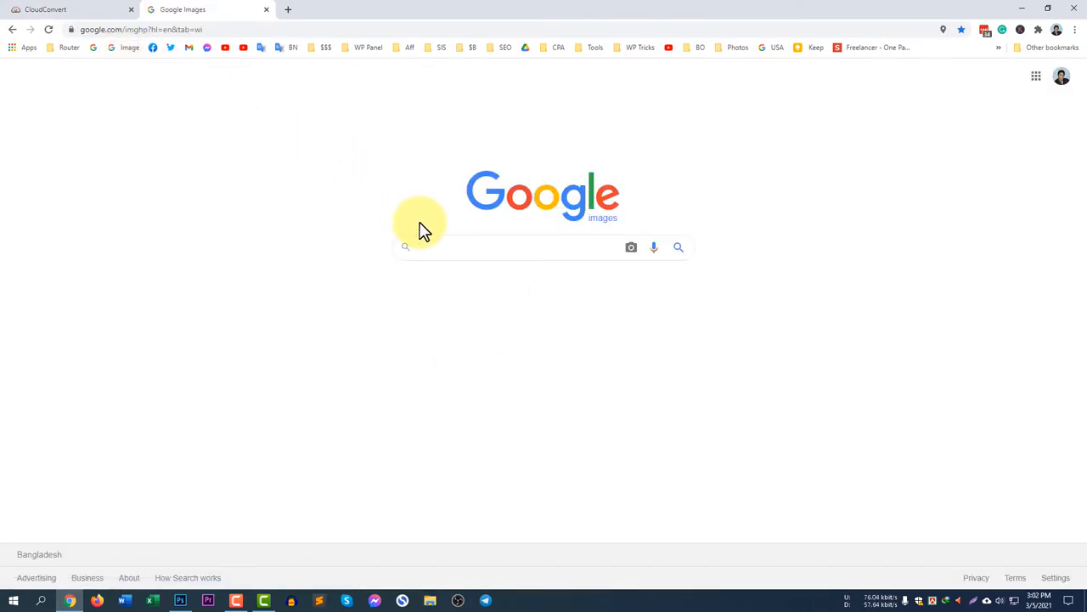
{"action": "type", "text": "home desk"}
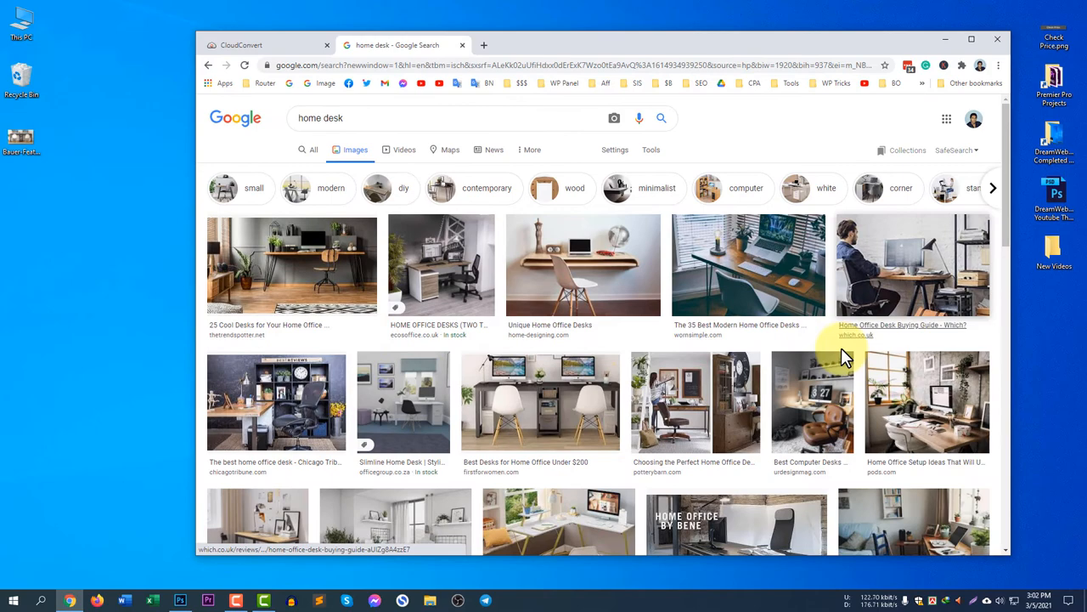
{"action": "left_click", "coordinate": [530, 400]}
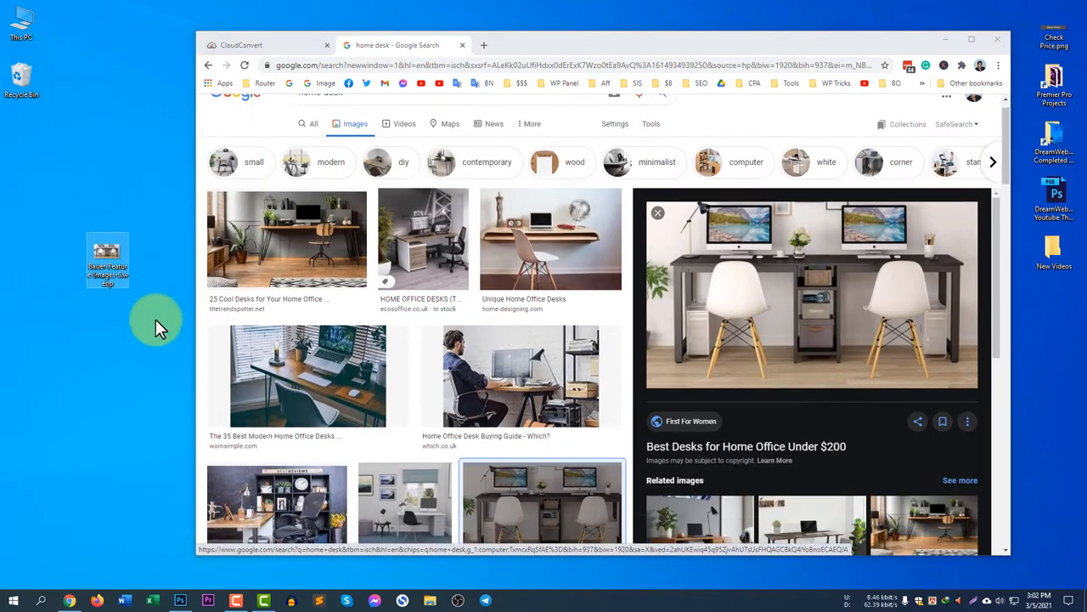
{"action": "scroll", "scroll_direction": "down", "scroll_amount": 3}
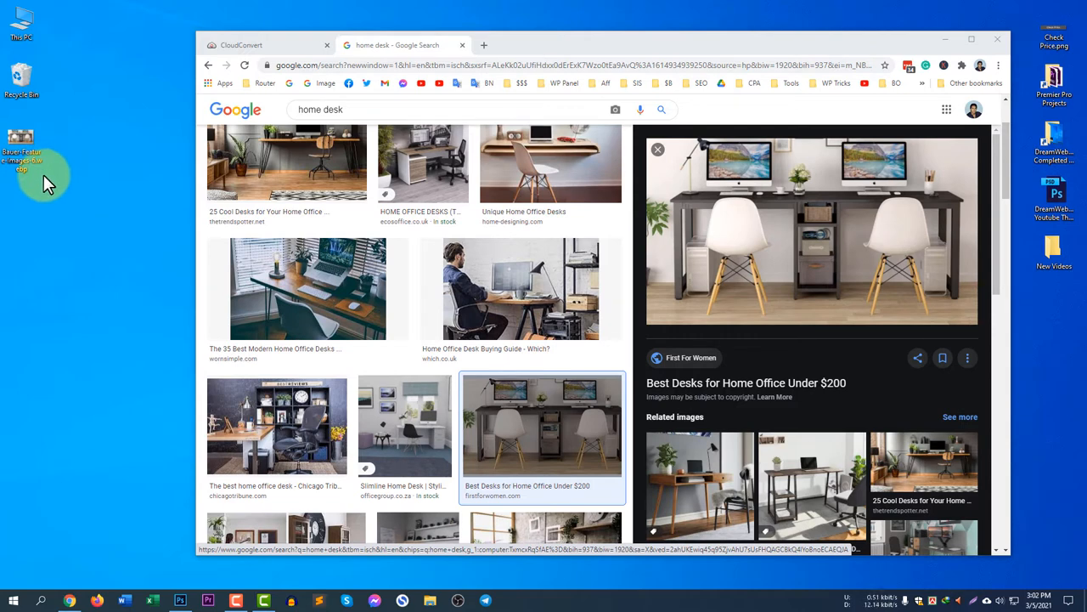
{"action": "mouse_move", "coordinate": [54, 174]}
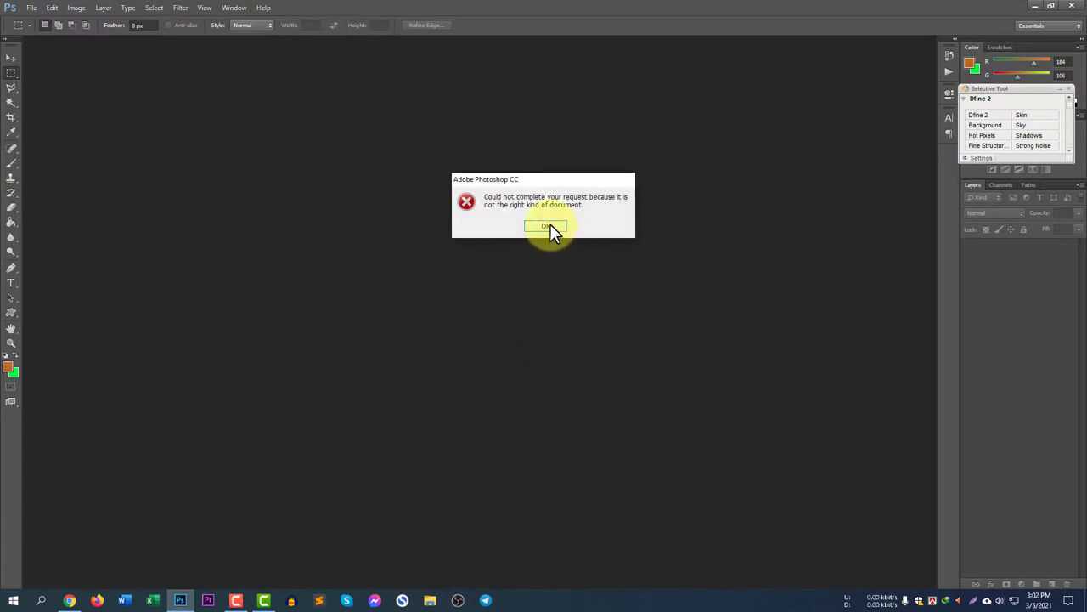
- Dismiss Photoshop's 'not the right kind of document' error for the WebP image
{"action": "left_click", "coordinate": [547, 226]}
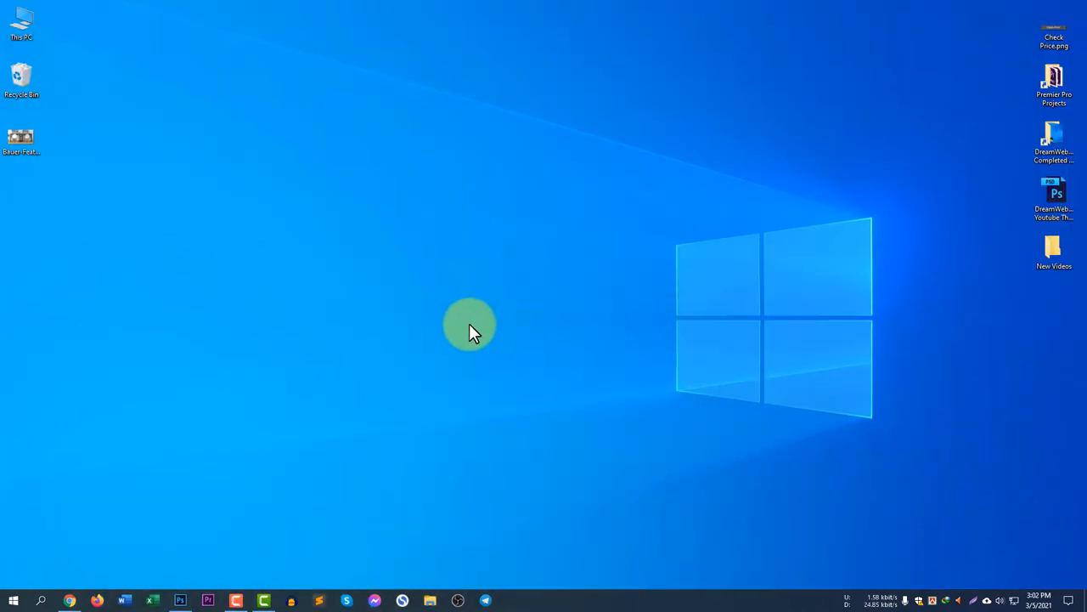
{"action": "mouse_move", "coordinate": [476, 366]}
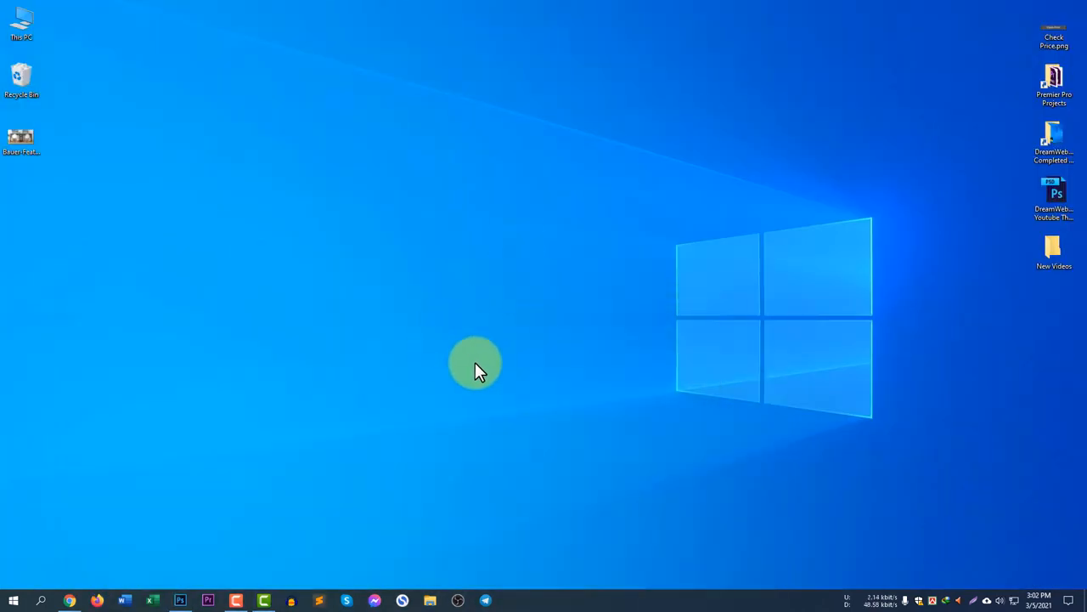
{"action": "mouse_move", "coordinate": [489, 422]}
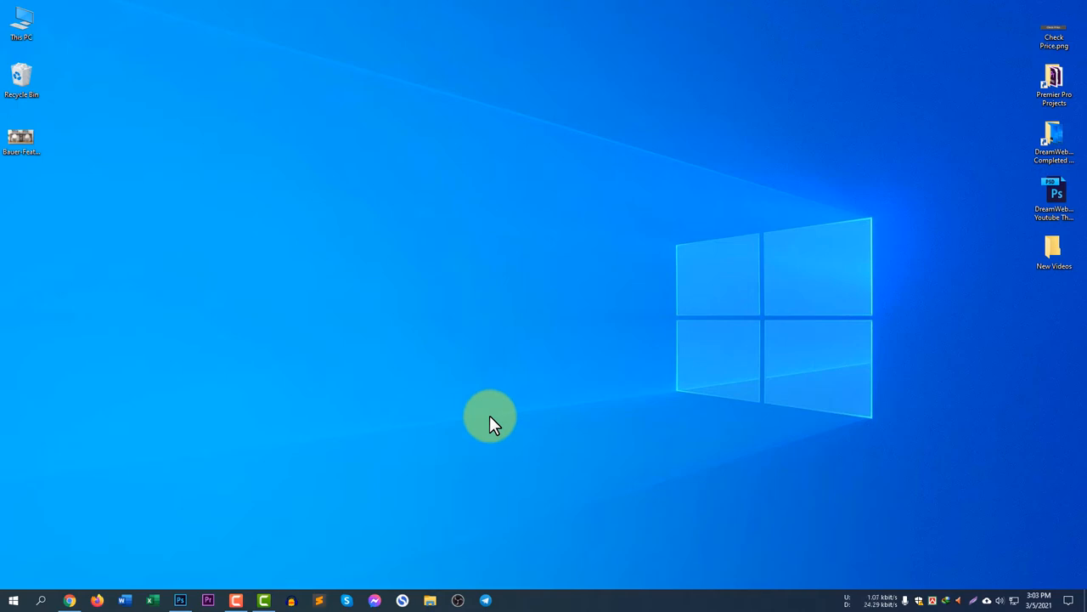
{"action": "mouse_move", "coordinate": [418, 465]}
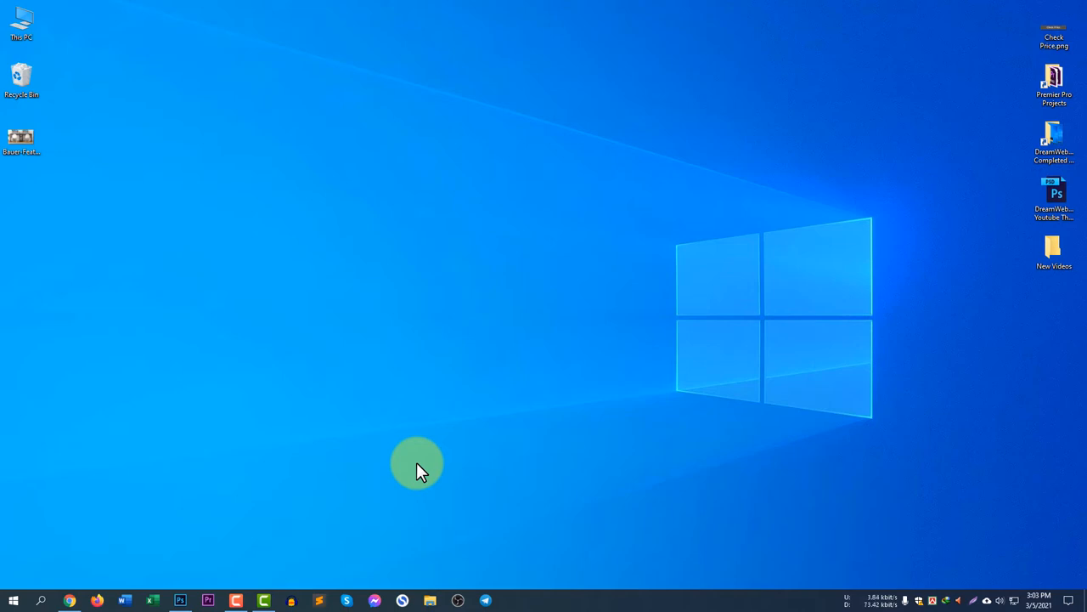
{"action": "mouse_move", "coordinate": [360, 407]}
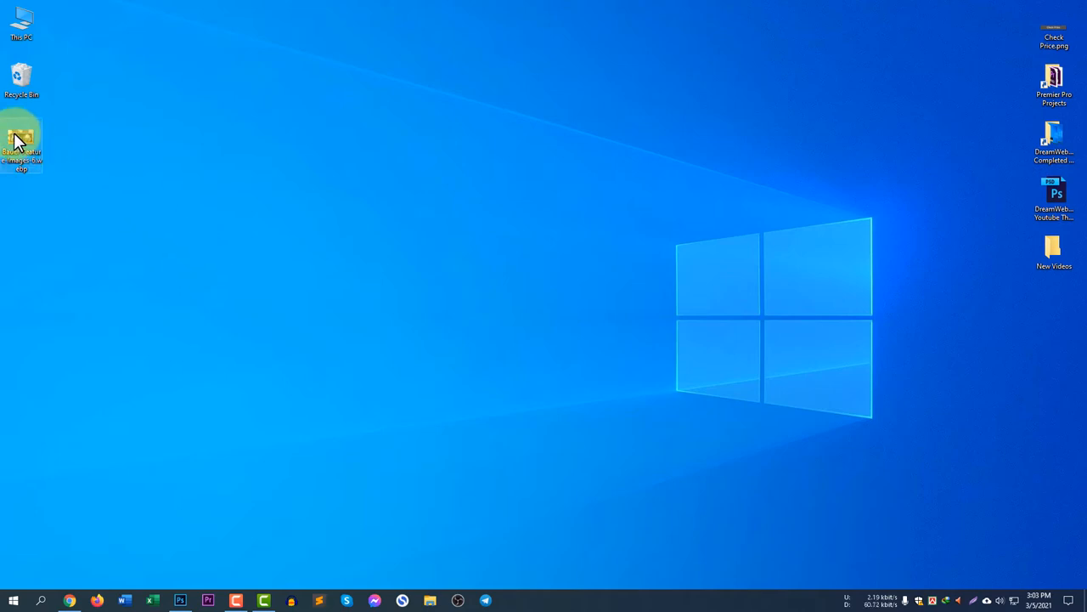
- Open the WebP desk image in Paint via the file's Open with menu
{"action": "right_click", "coordinate": [20, 139]}
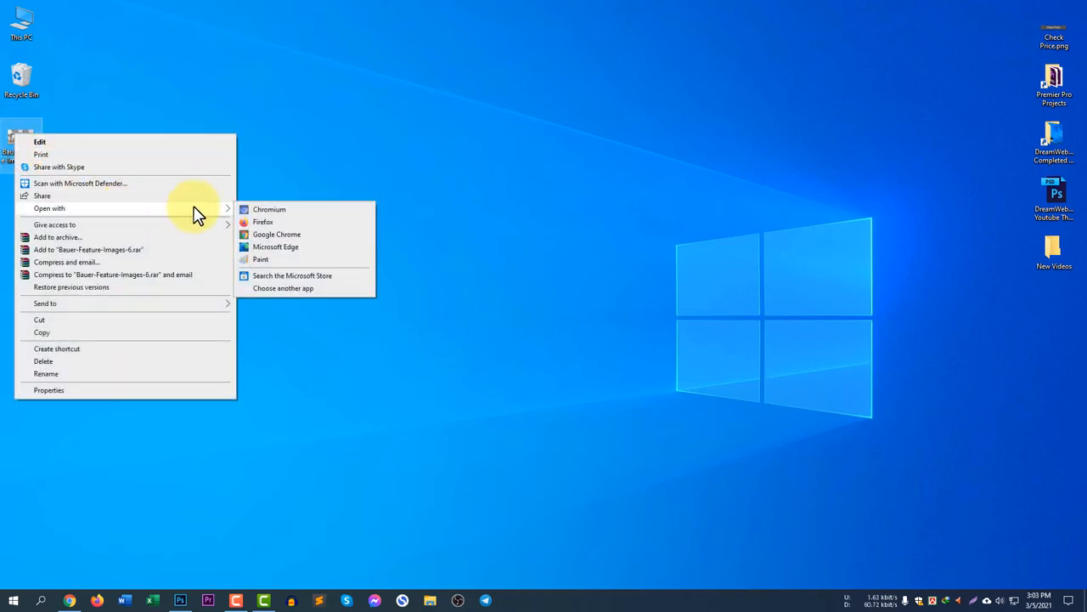
{"action": "left_click", "coordinate": [260, 258]}
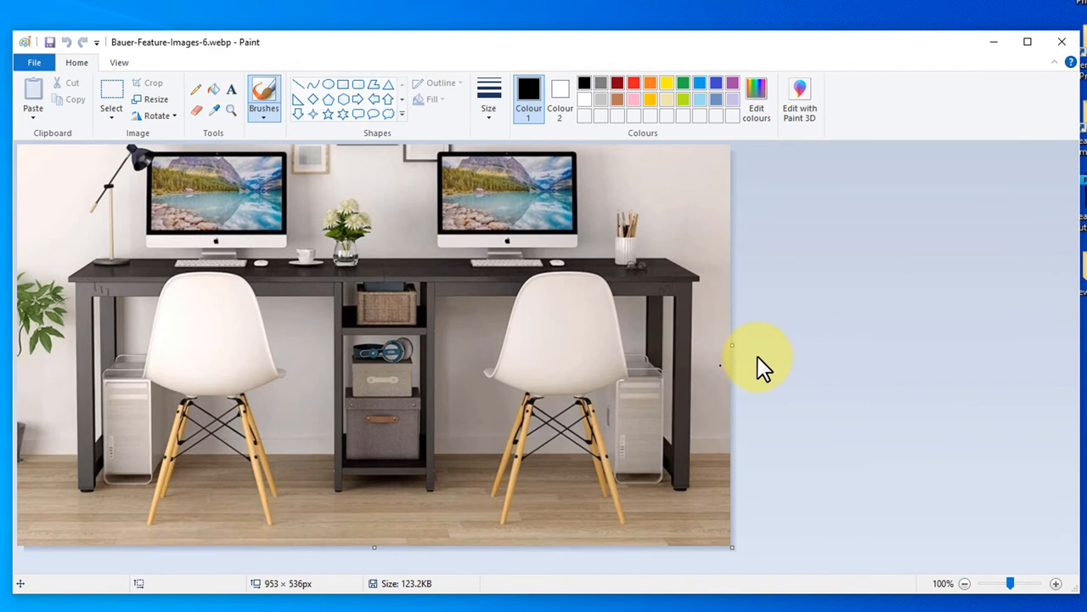
{"action": "mouse_move", "coordinate": [139, 151]}
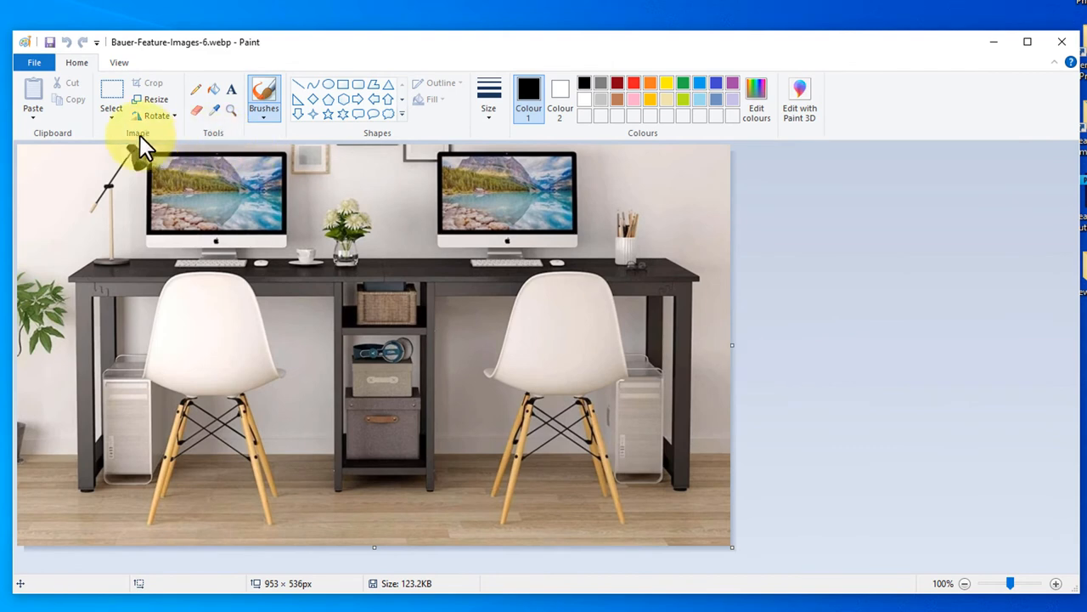
- Save the desk image as Bauer-Feature-Images-6.jpg on the desktop, accepting the transparency warning
{"action": "left_click", "coordinate": [33, 61]}
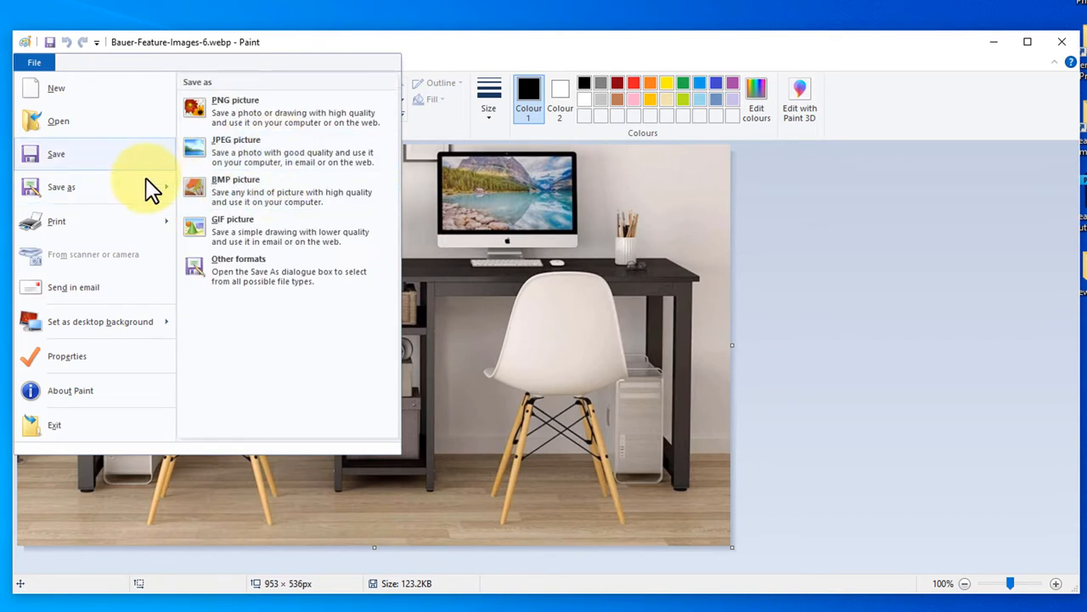
{"action": "mouse_move", "coordinate": [128, 200]}
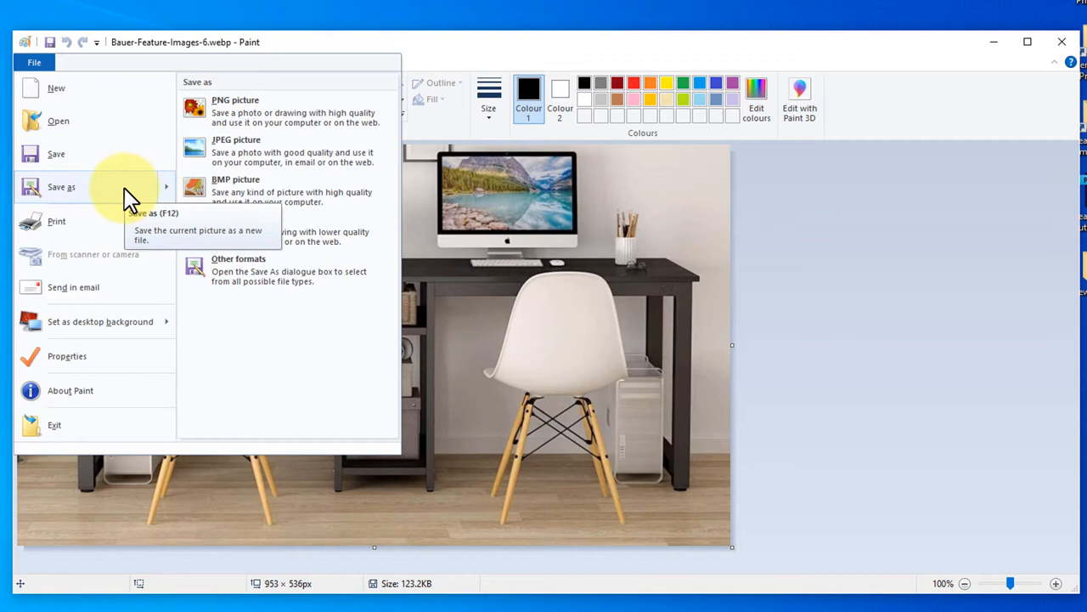
{"action": "left_click", "coordinate": [238, 259]}
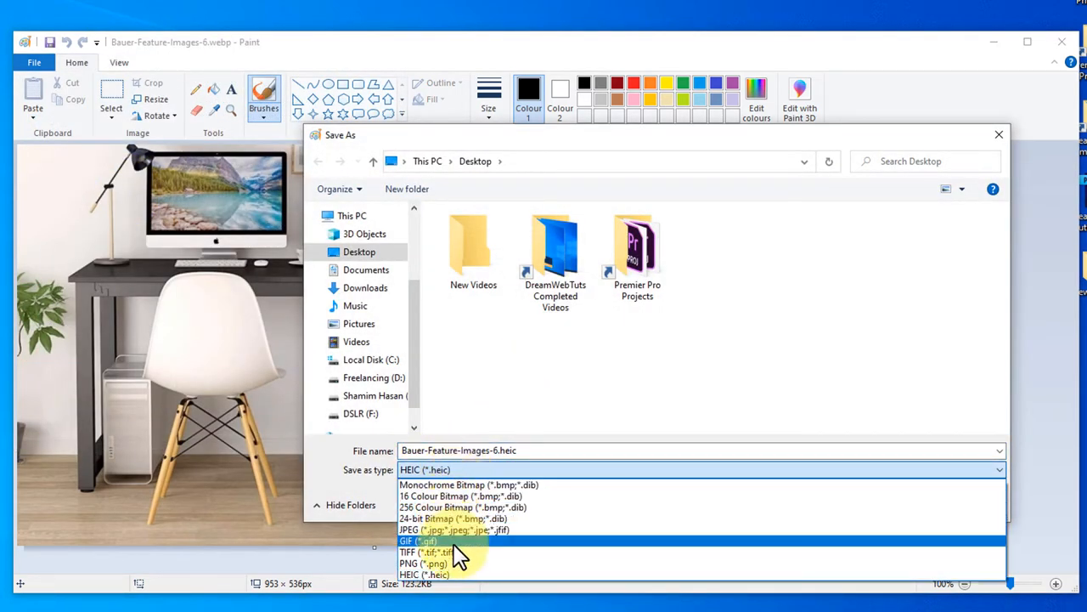
{"action": "left_click", "coordinate": [437, 531]}
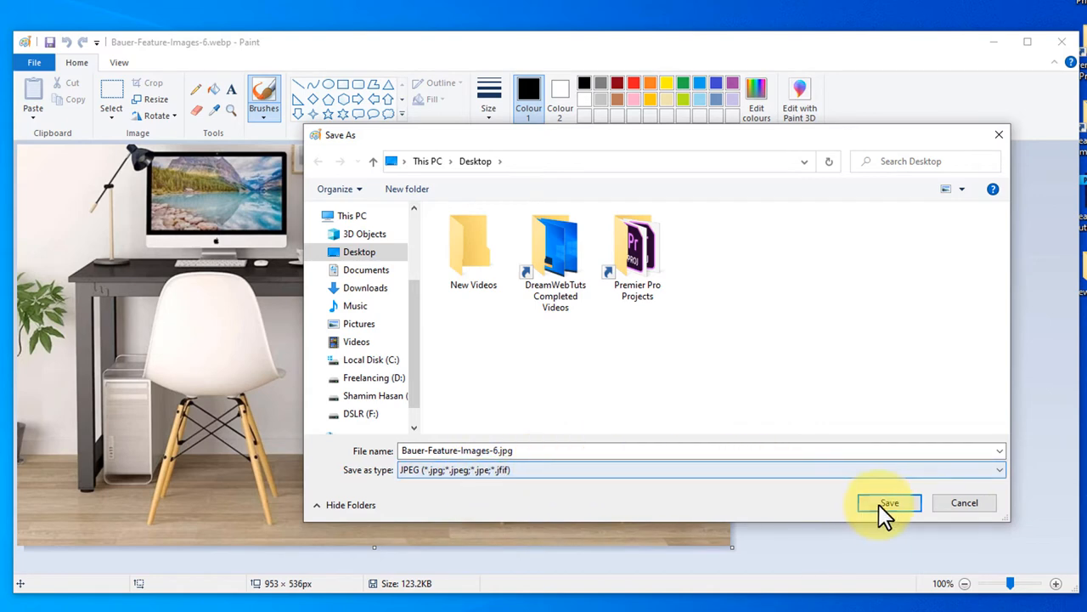
{"action": "left_click", "coordinate": [891, 503]}
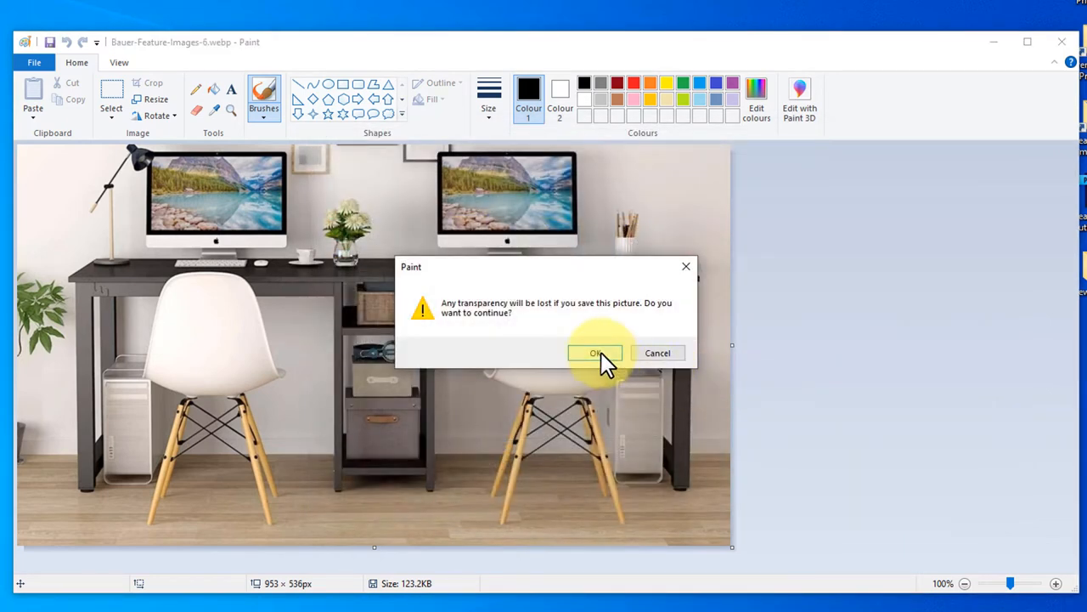
{"action": "mouse_move", "coordinate": [626, 394]}
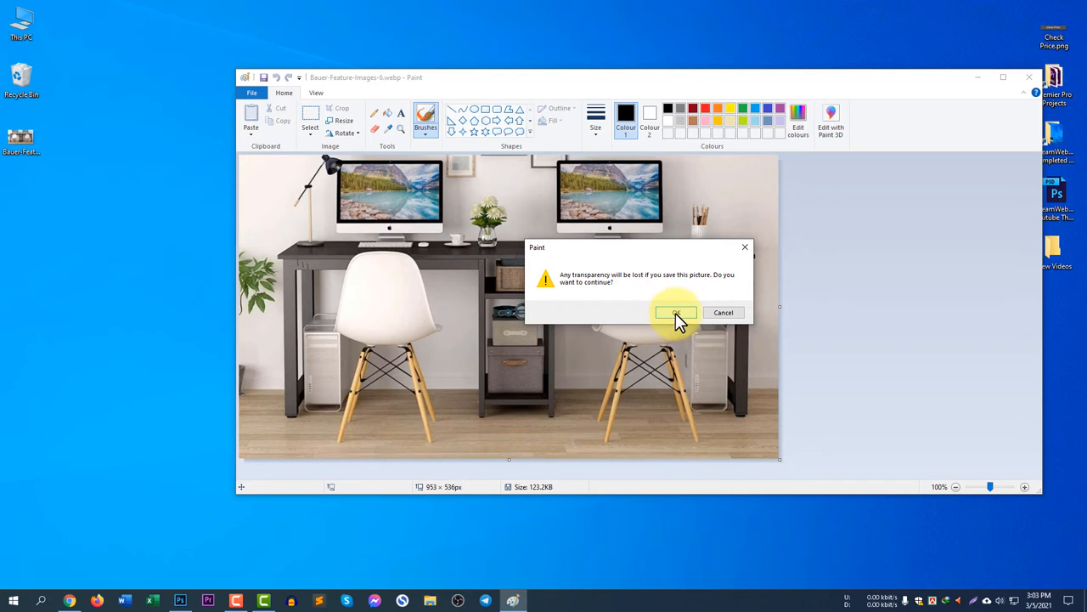
{"action": "left_click", "coordinate": [676, 313]}
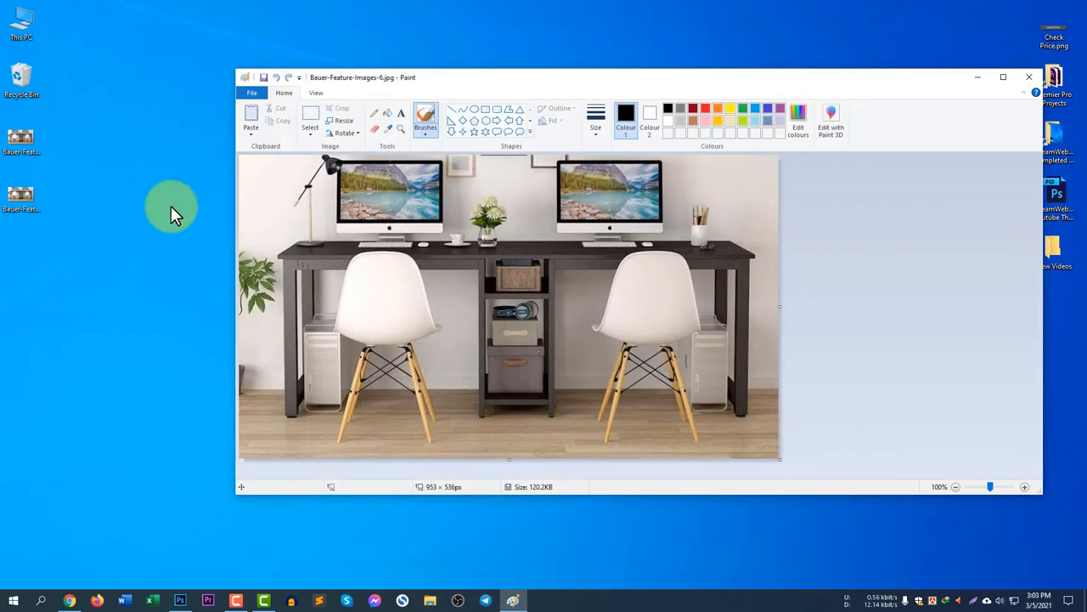
- Save the desk image as a PNG on the Desktop, preview it in Photos, and close the windows
{"action": "left_click", "coordinate": [178, 600]}
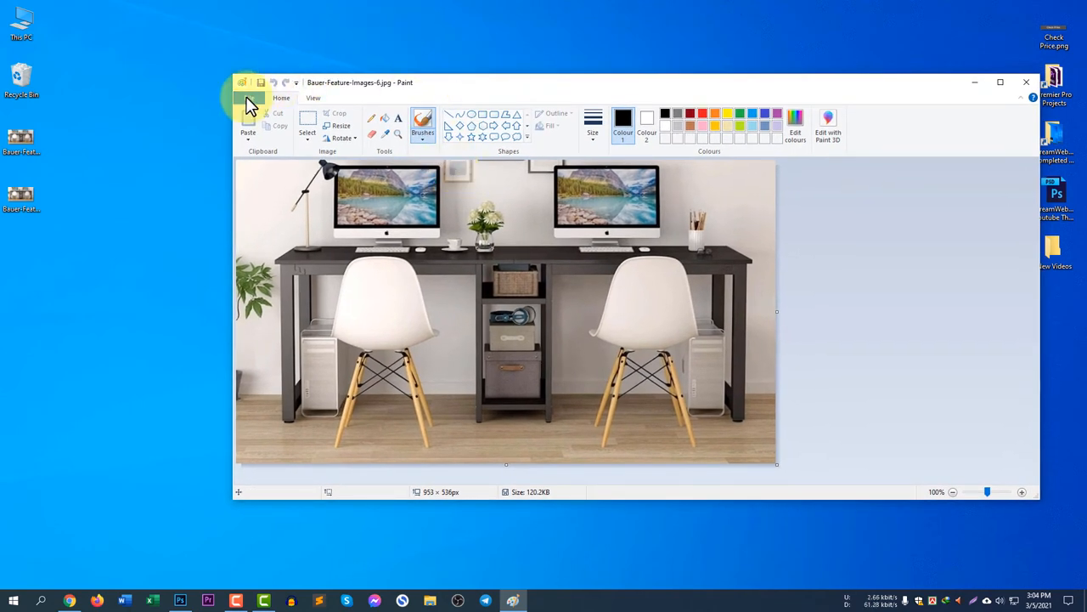
{"action": "left_click", "coordinate": [252, 97]}
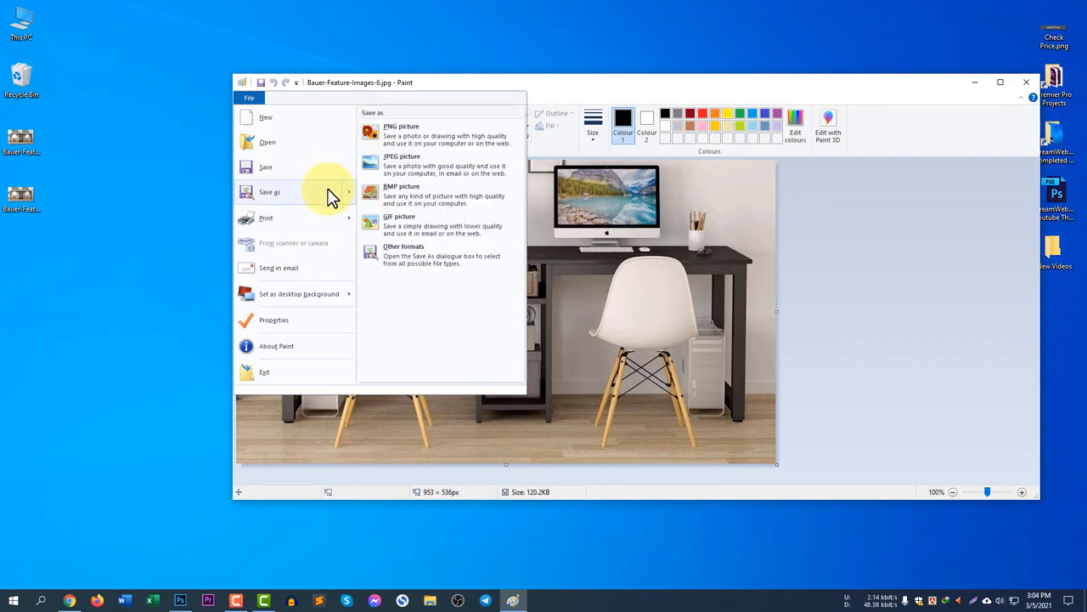
{"action": "left_click", "coordinate": [399, 163]}
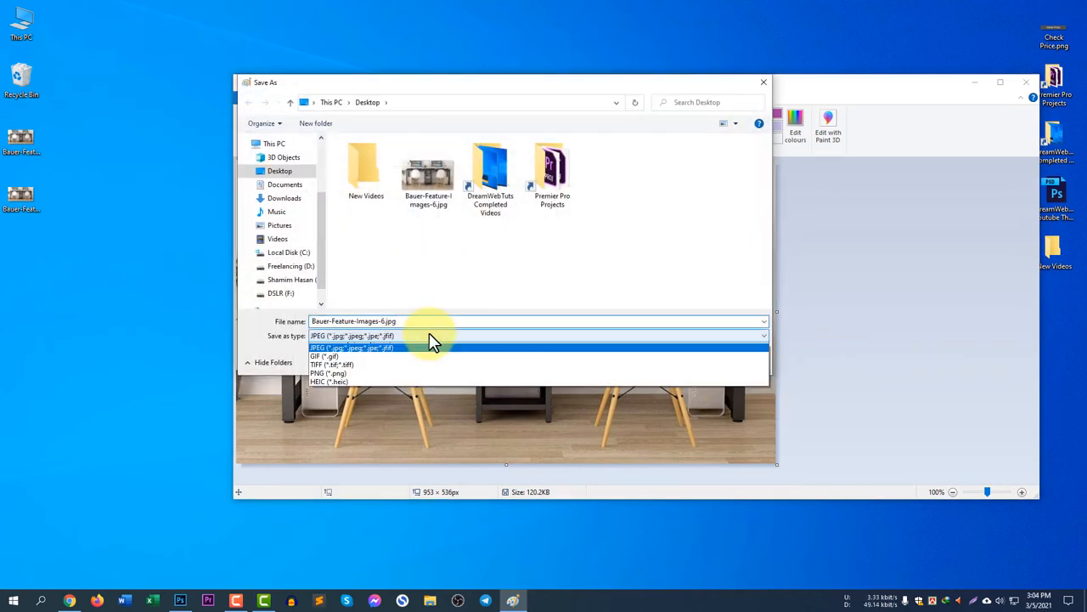
{"action": "left_click", "coordinate": [326, 372]}
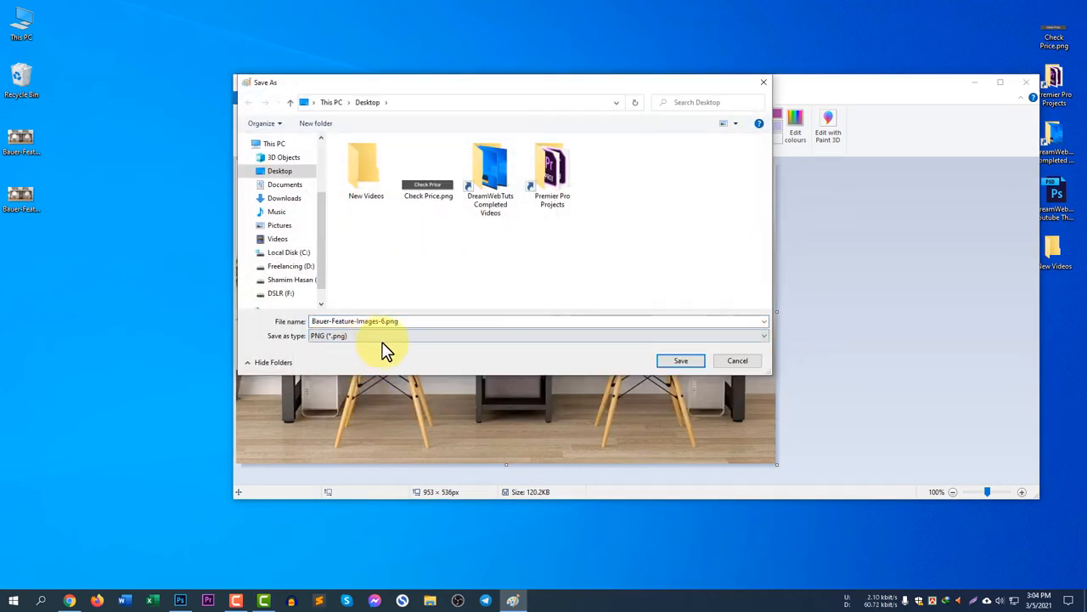
{"action": "left_click", "coordinate": [680, 360]}
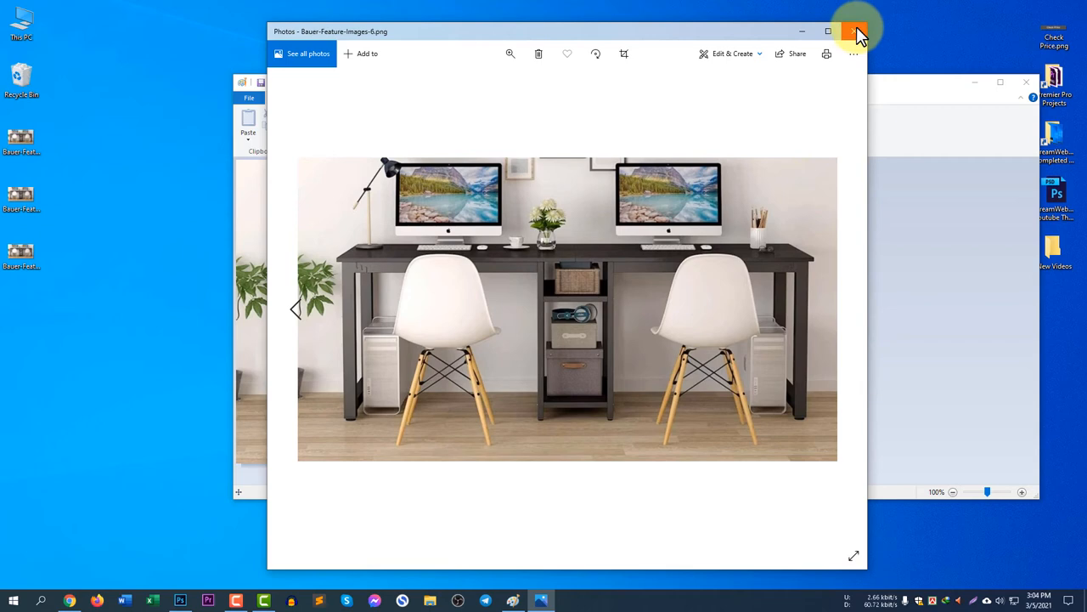
{"action": "left_click", "coordinate": [863, 27]}
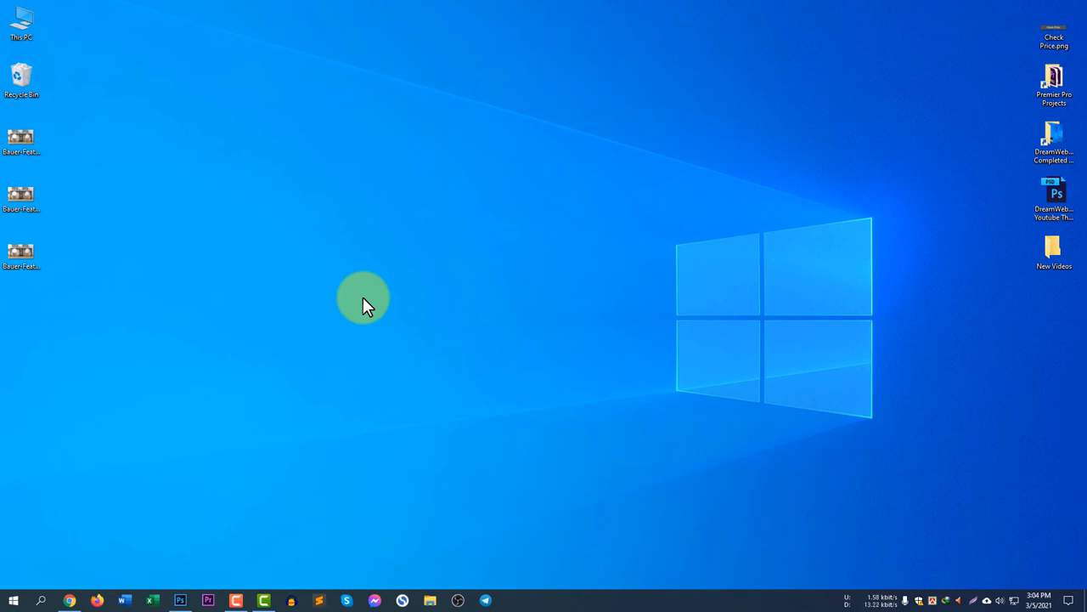
{"action": "mouse_move", "coordinate": [328, 533]}
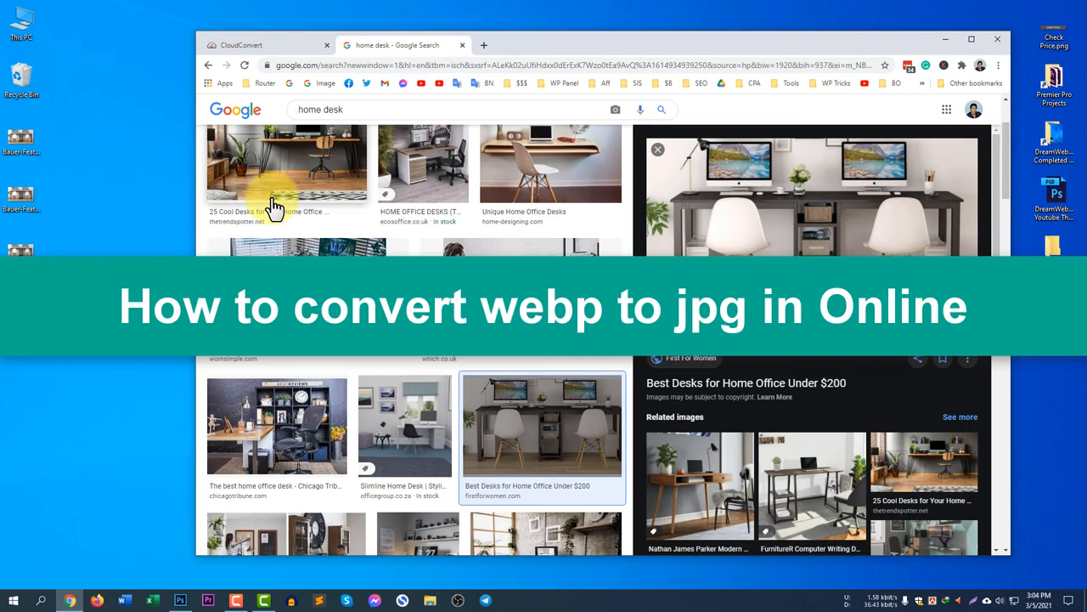
- Switch Chrome to the CloudConvert file converter tab
{"action": "left_click", "coordinate": [255, 45]}
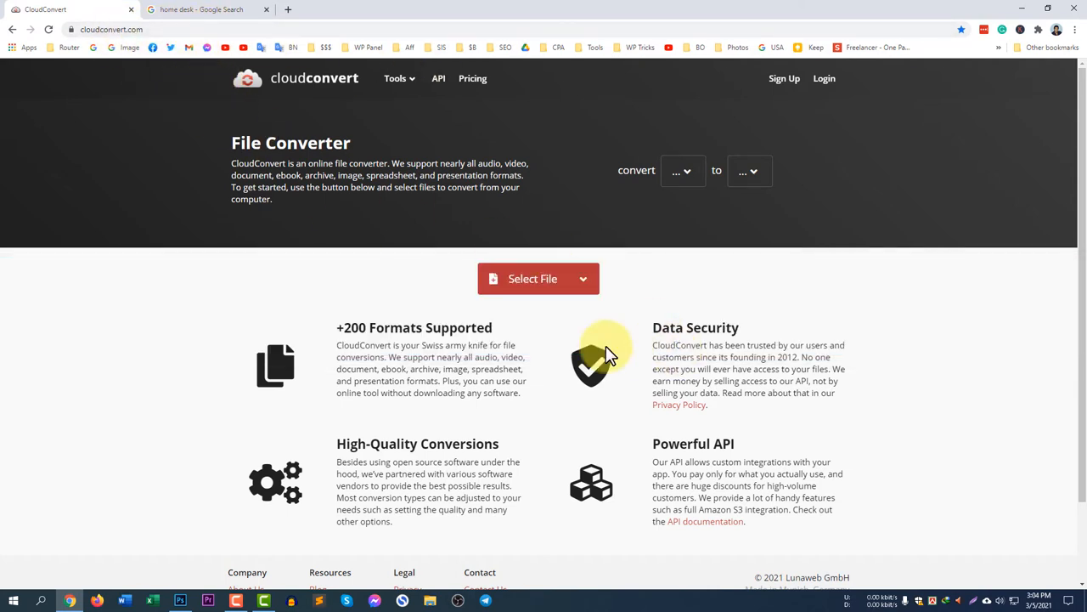
- Upload Bauer-Feature-Images-6.webp to CloudConvert, set output to JPG, and start the conversion
{"action": "left_click", "coordinate": [537, 278]}
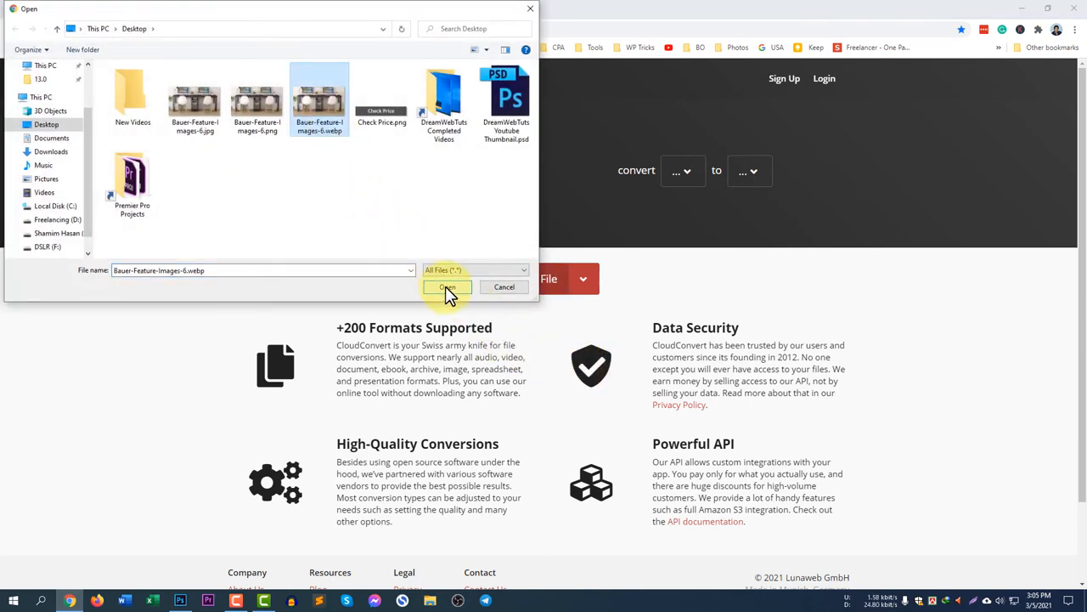
{"action": "left_click", "coordinate": [445, 285]}
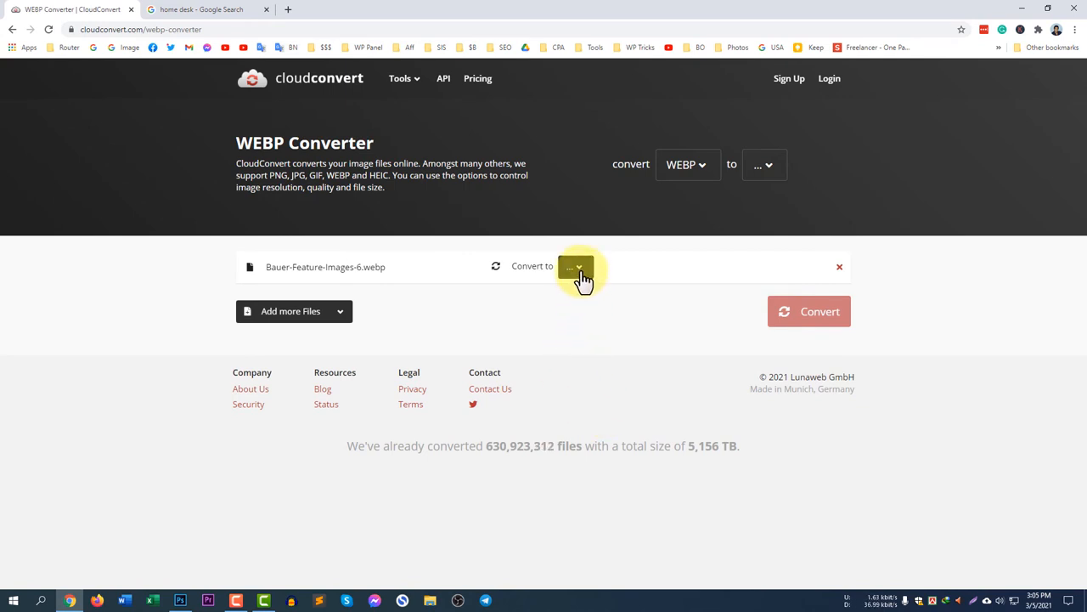
{"action": "left_click", "coordinate": [576, 265]}
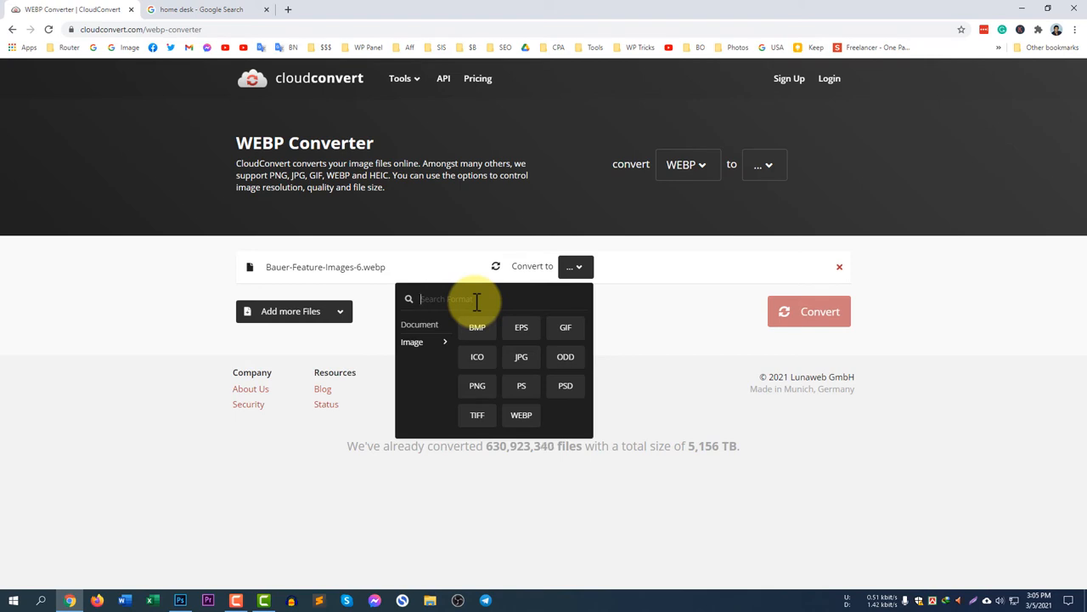
{"action": "type", "text": "jp"}
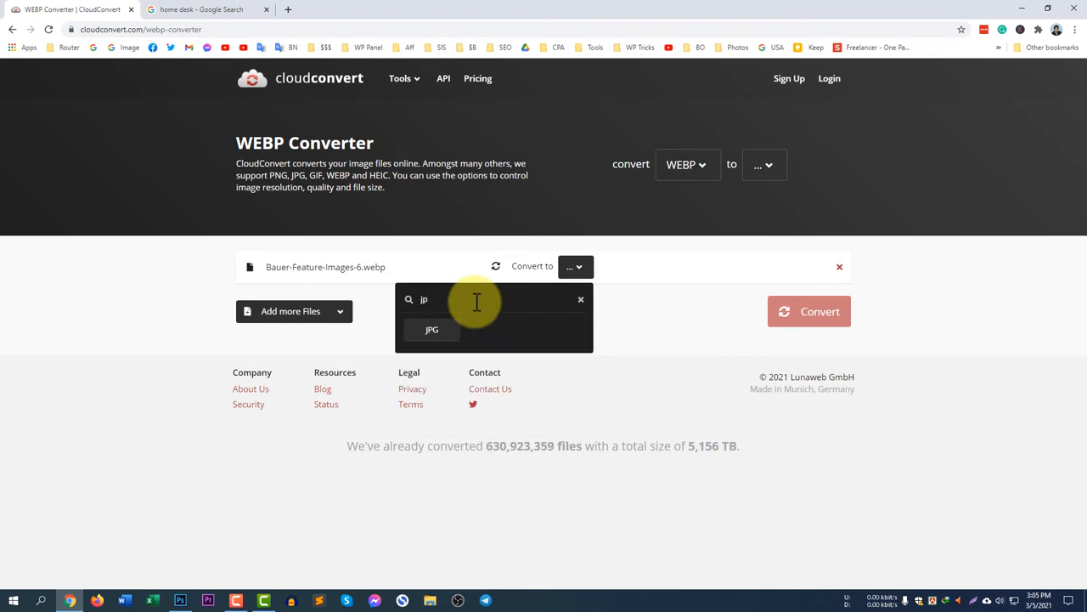
{"action": "left_click", "coordinate": [432, 330]}
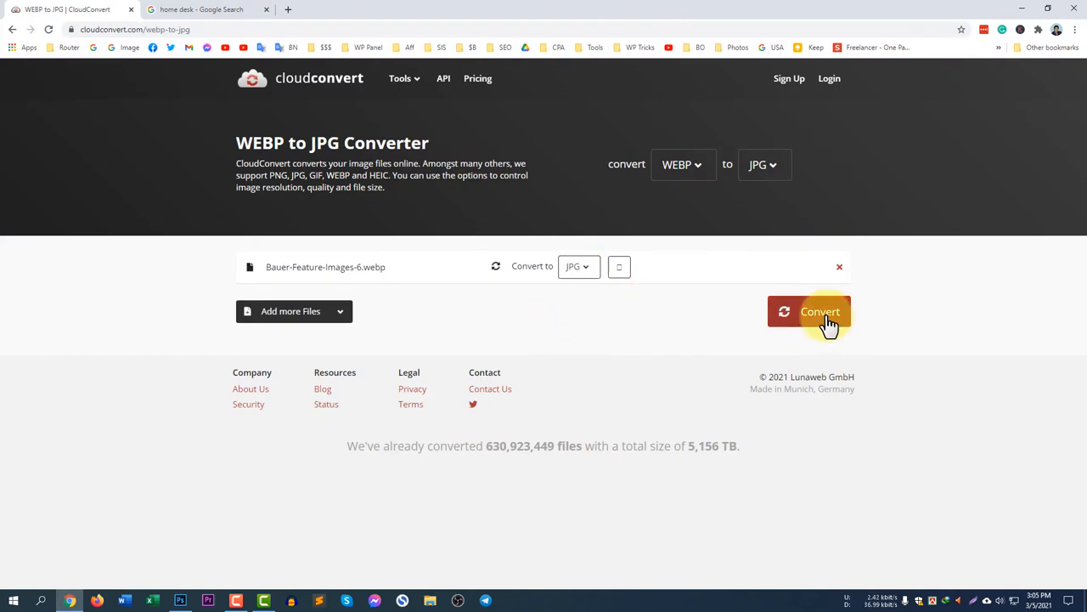
{"action": "left_click", "coordinate": [817, 311]}
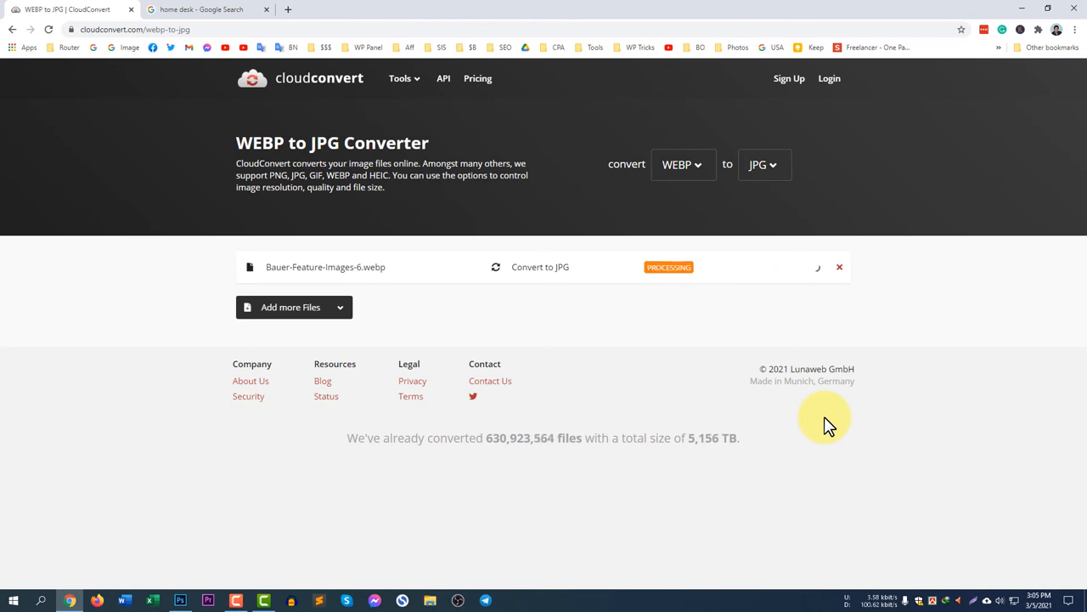
{"action": "mouse_move", "coordinate": [915, 381]}
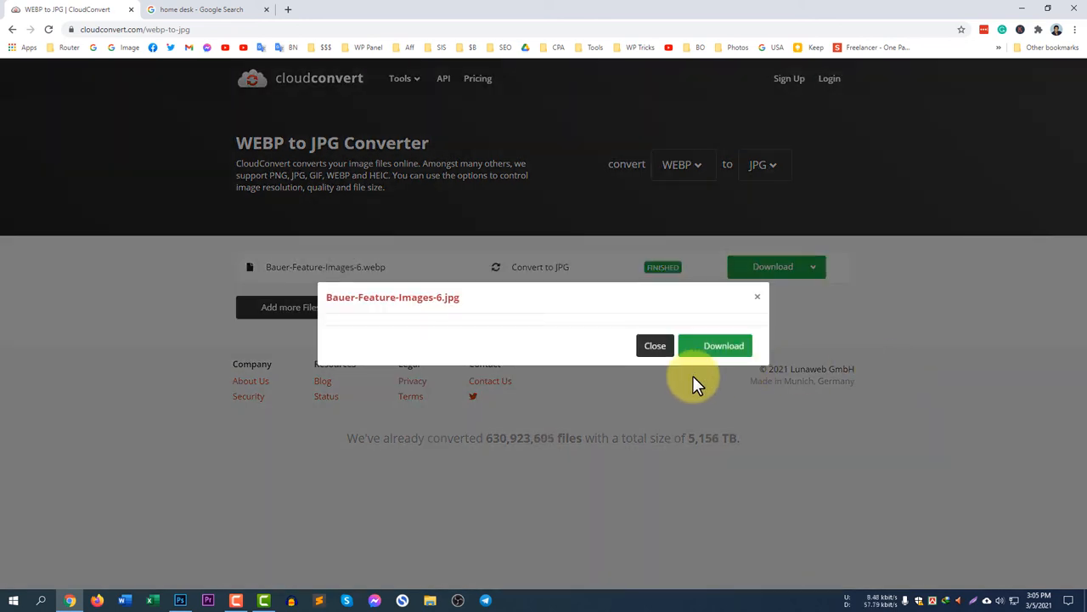
{"action": "mouse_move", "coordinate": [734, 473]}
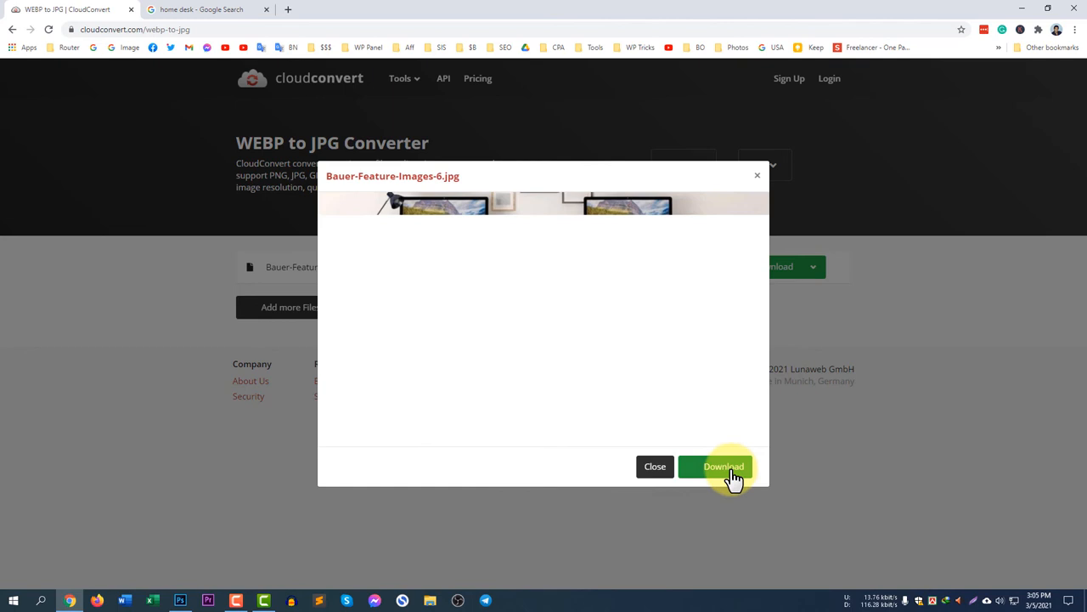
- Download the converted Bauer-Feature-Images-6.jpg from CloudConvert once finished
{"action": "left_click", "coordinate": [719, 465]}
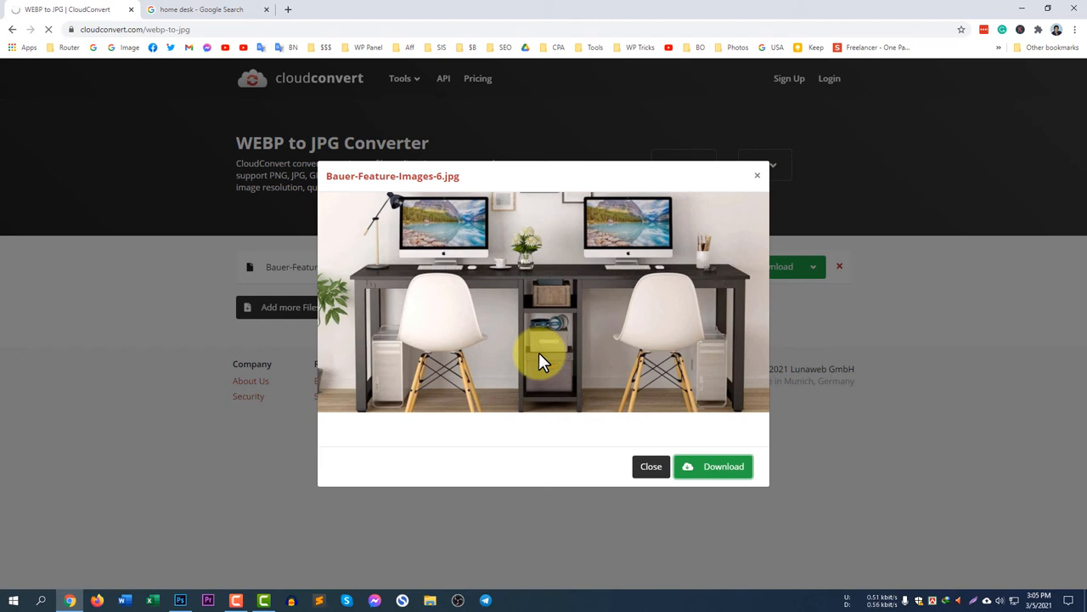
{"action": "mouse_move", "coordinate": [673, 443]}
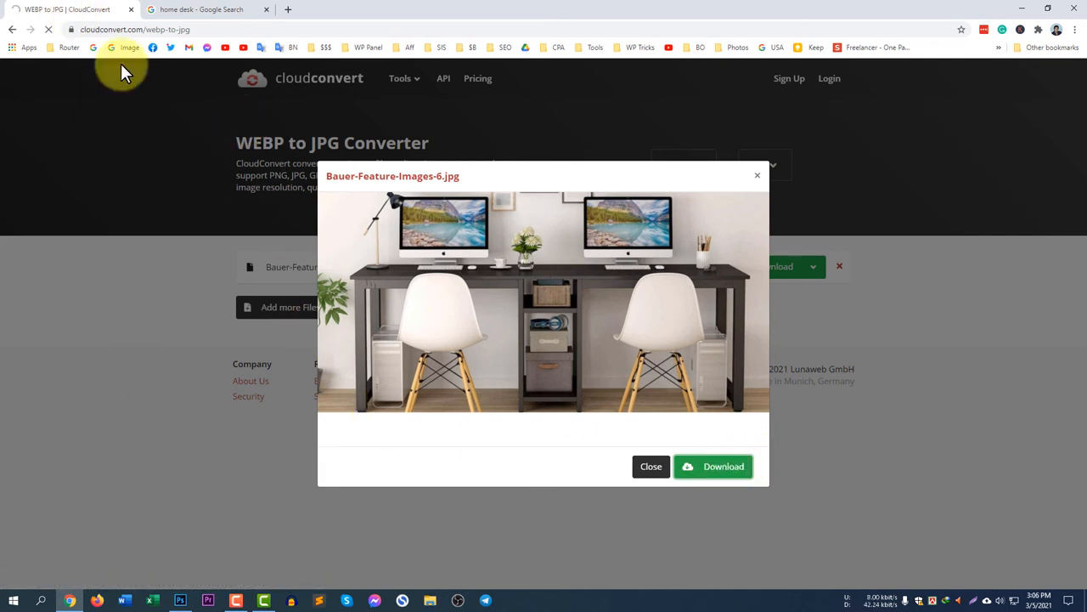
{"action": "mouse_move", "coordinate": [693, 438]}
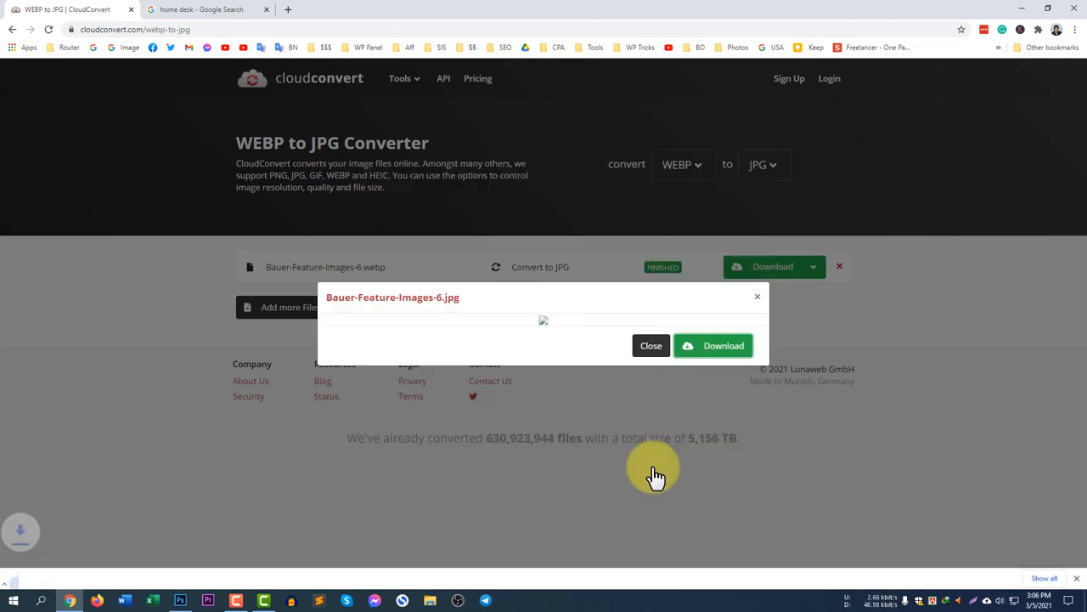
{"action": "left_click", "coordinate": [714, 345]}
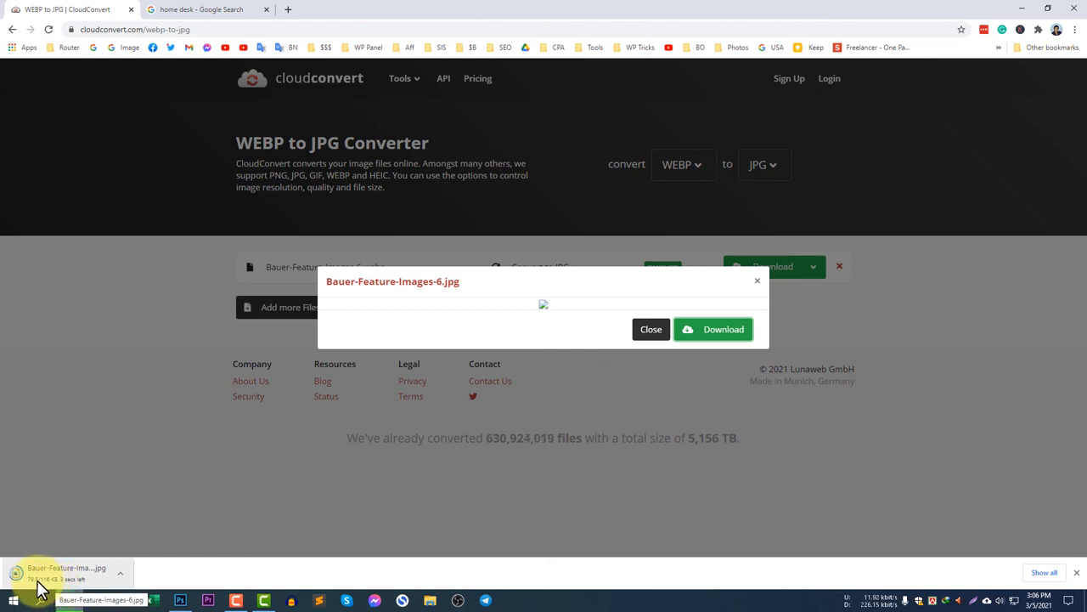
{"action": "mouse_move", "coordinate": [874, 493]}
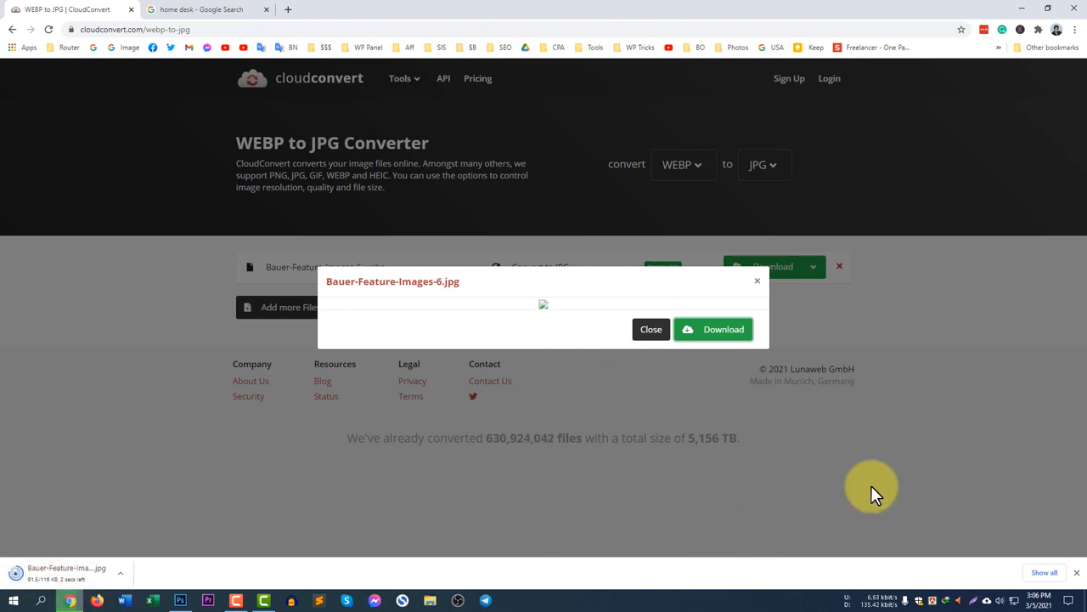
{"action": "mouse_move", "coordinate": [925, 449]}
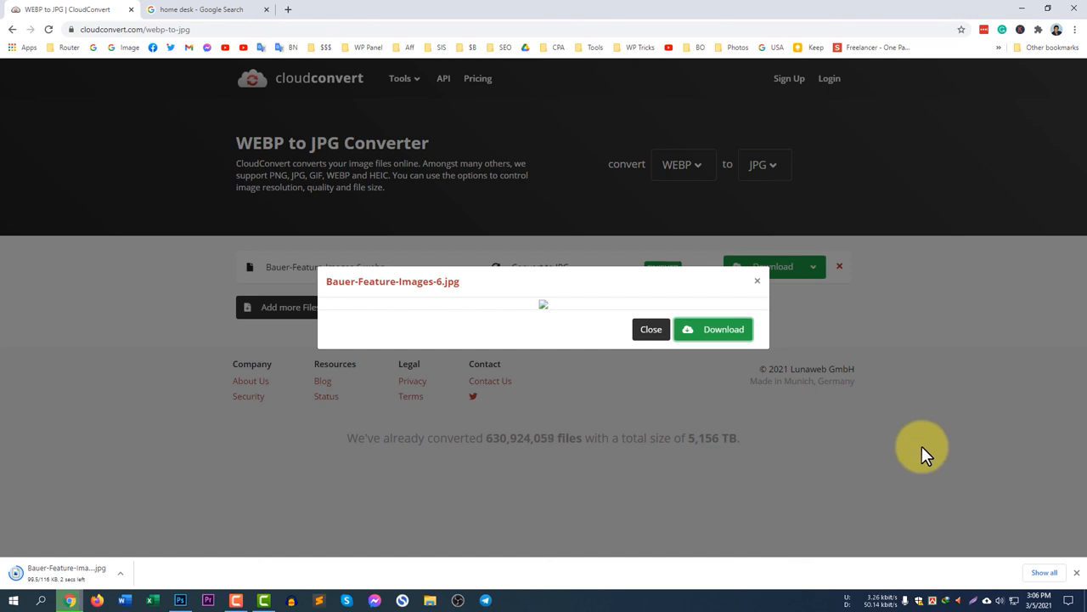
{"action": "left_click", "coordinate": [651, 330]}
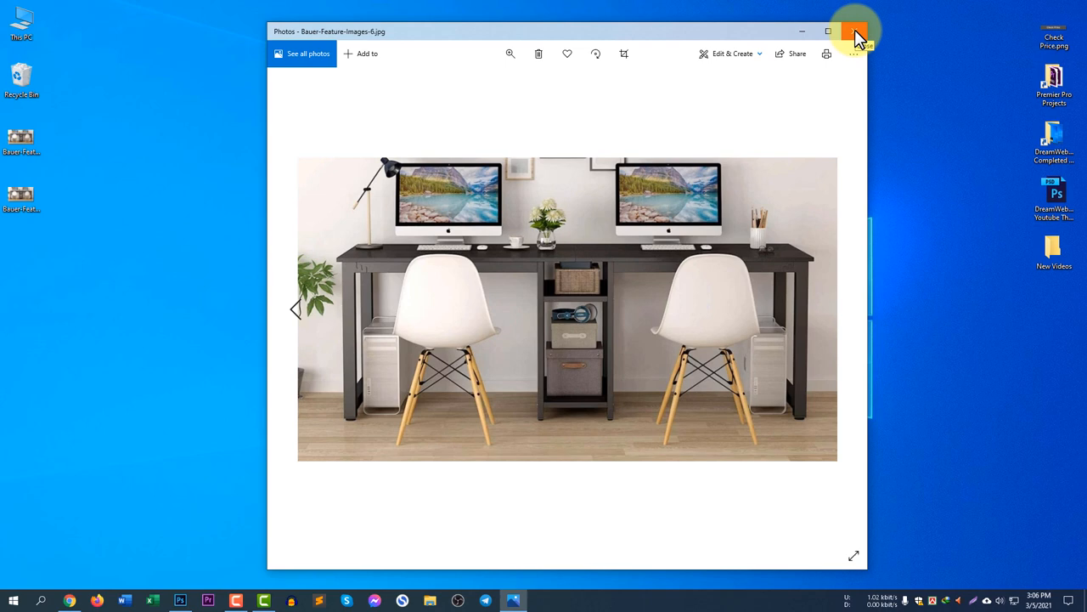
- Close the Photos preview of the downloaded JPG, returning to the desktop
{"action": "left_click", "coordinate": [856, 27]}
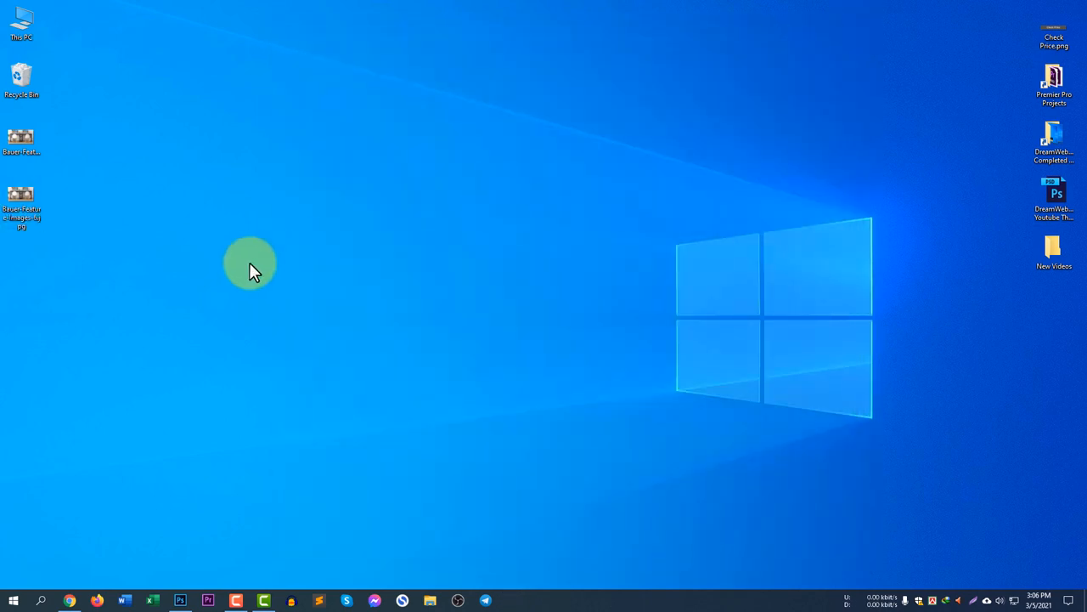
{"action": "mouse_move", "coordinate": [269, 421]}
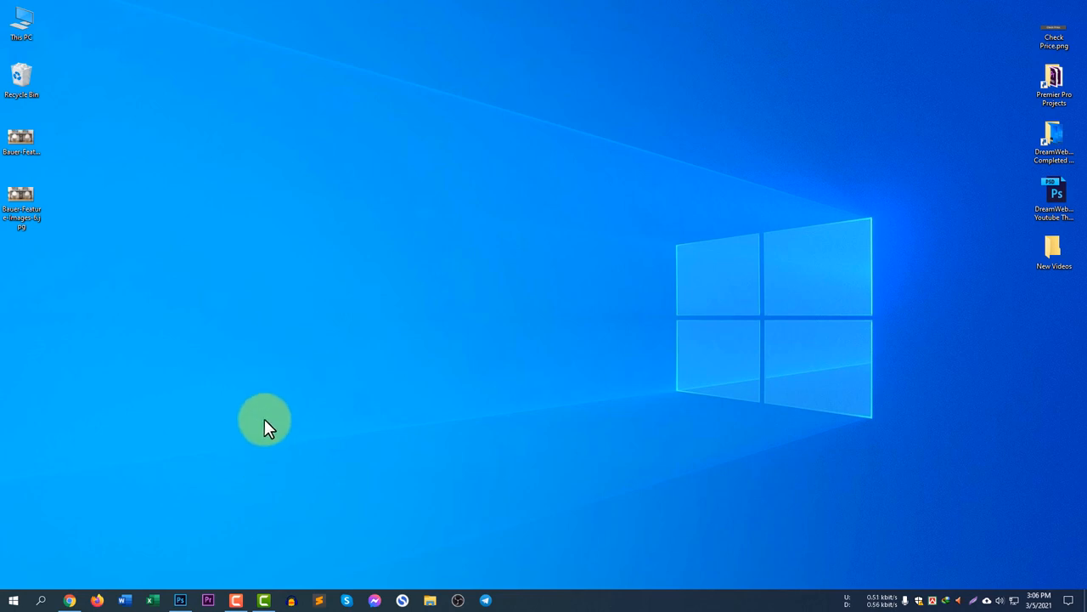
{"action": "mouse_move", "coordinate": [138, 578]}
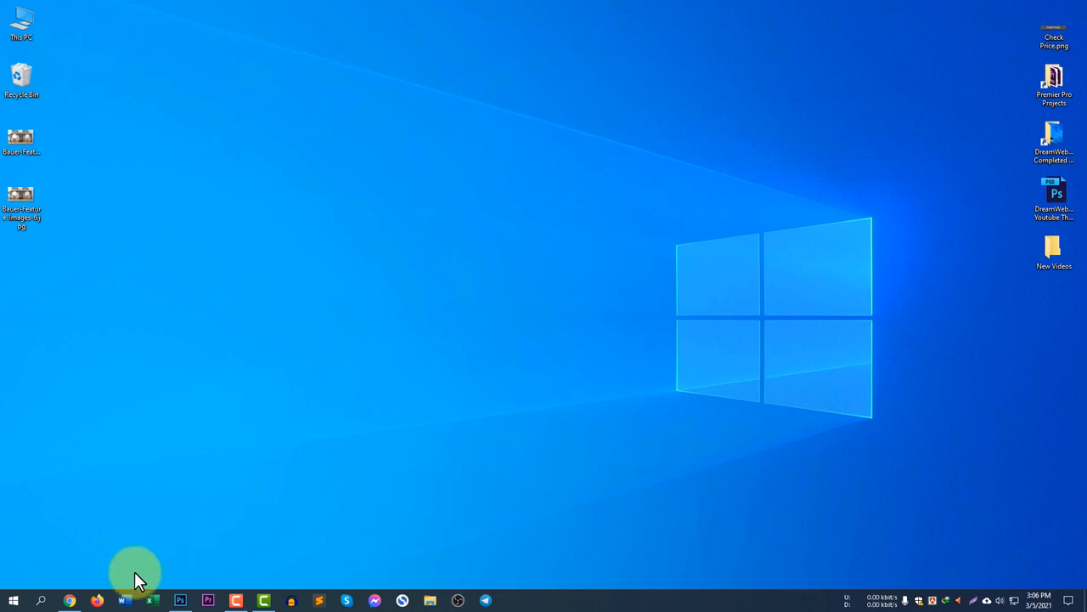